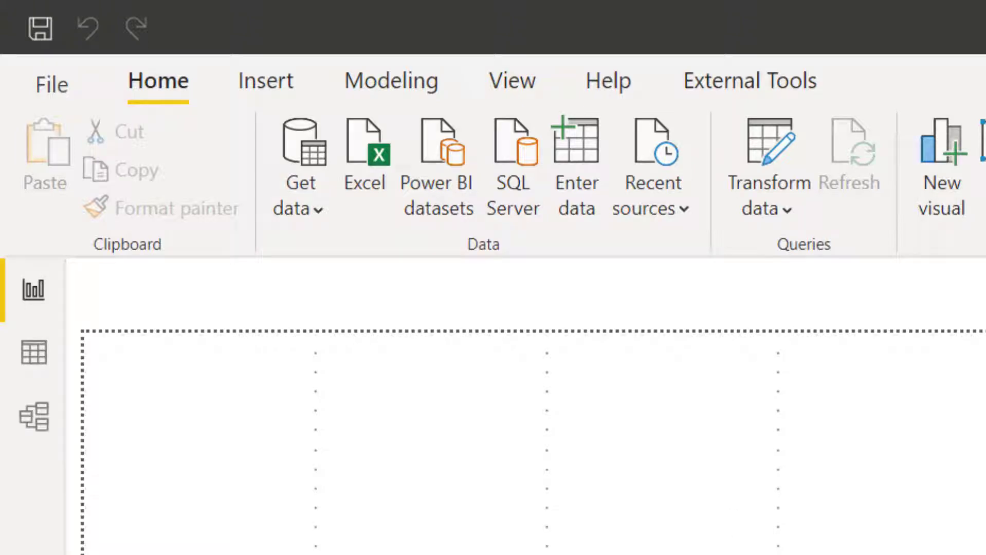
mouse_move(757, 67)
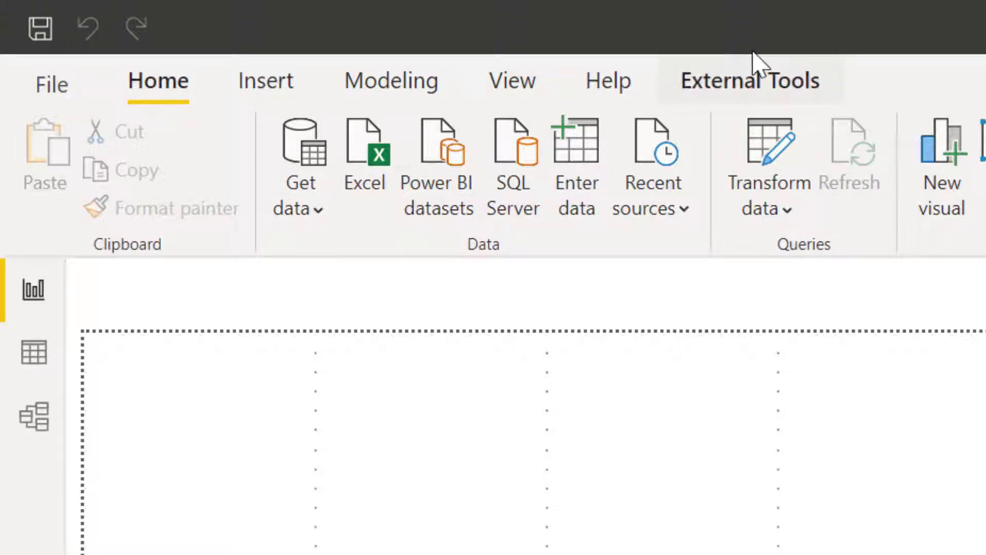
mouse_move(742, 79)
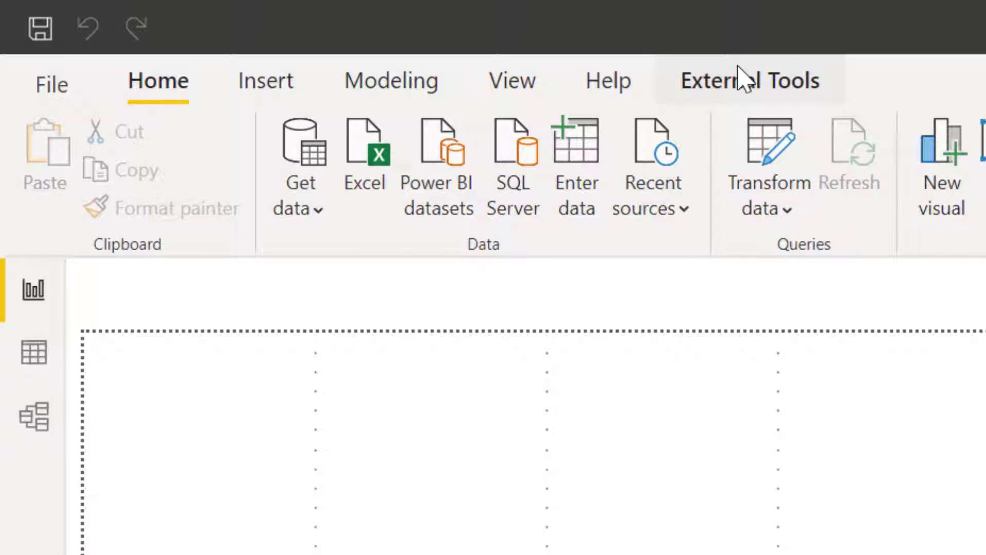
- Show the External Tools ribbon listing ALM Toolkit, DAX Studio and Tabular Editor
click(750, 80)
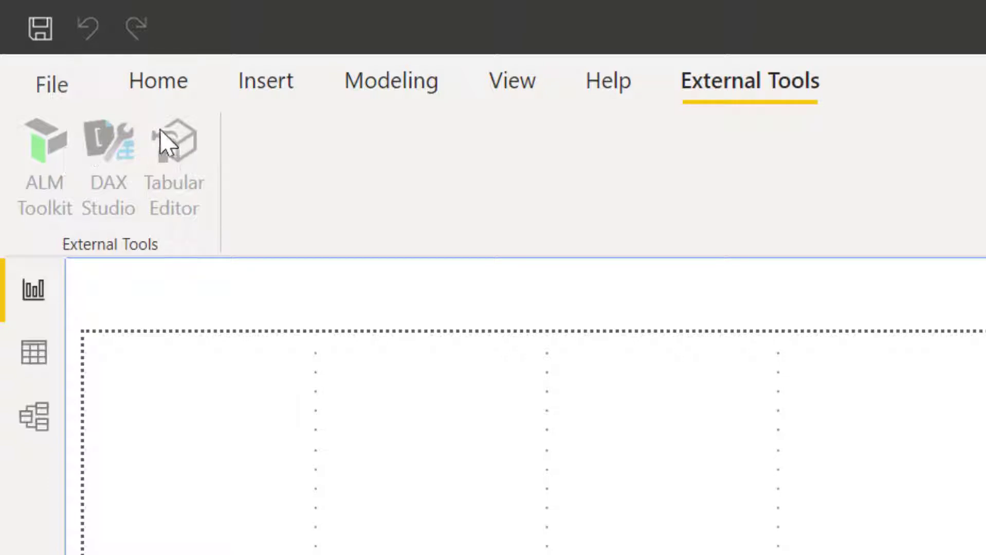
mouse_move(65, 101)
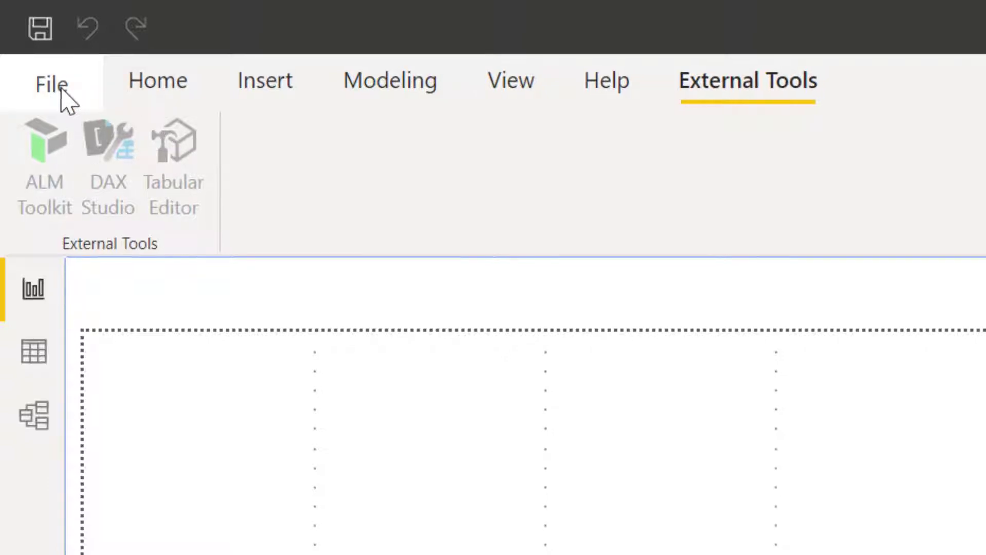
- Enable the 'Store datasets using enhanced metadata format' preview feature and acknowledge the restart notice
click(48, 81)
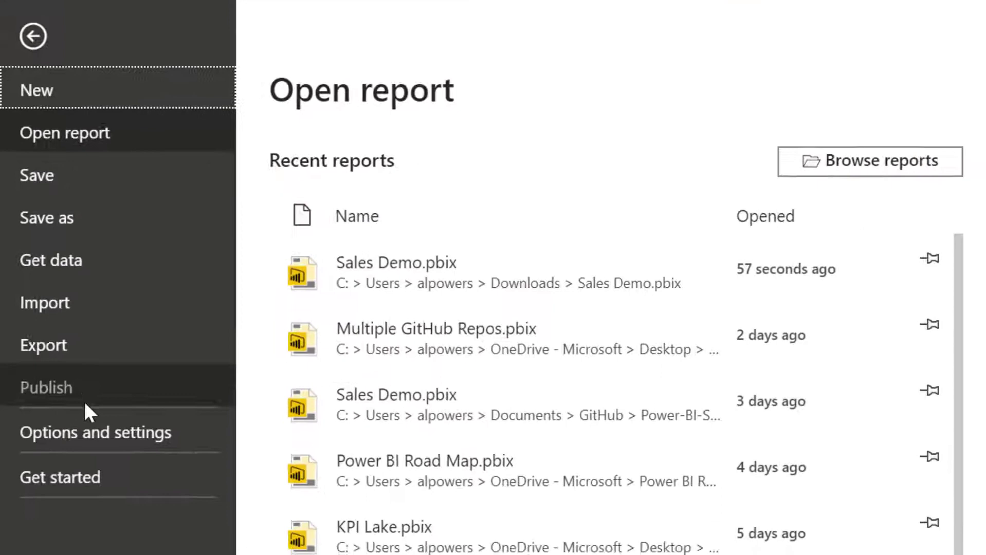
click(95, 432)
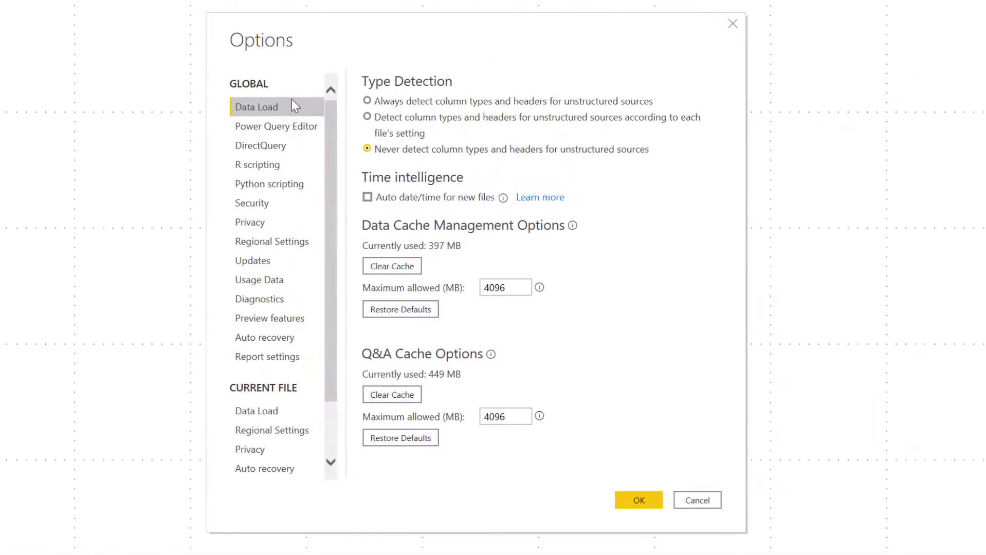
click(269, 318)
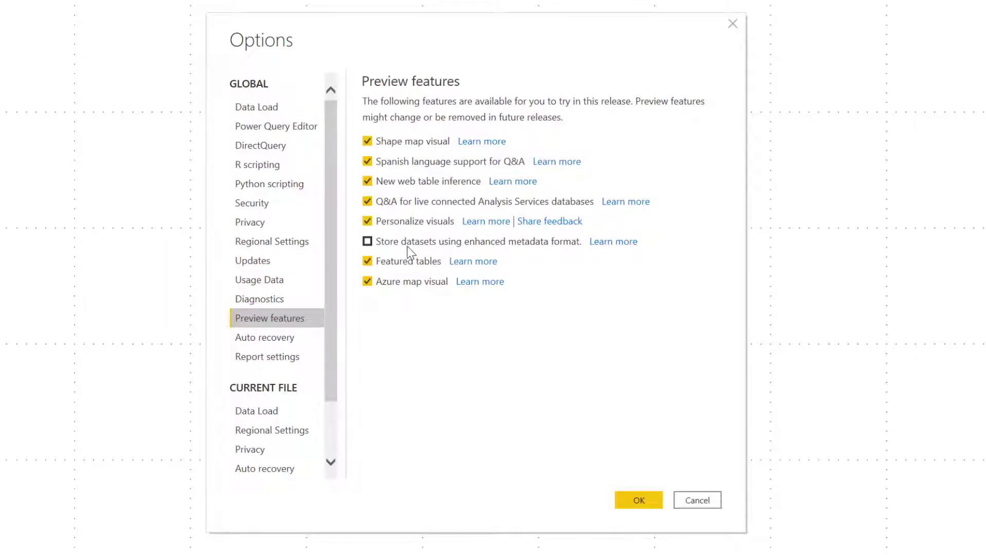
mouse_move(424, 245)
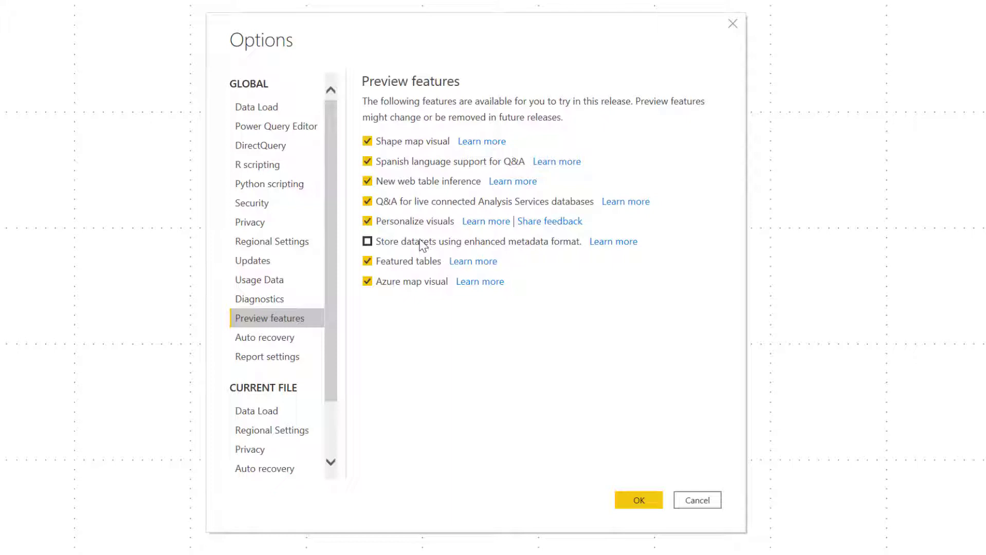
click(367, 241)
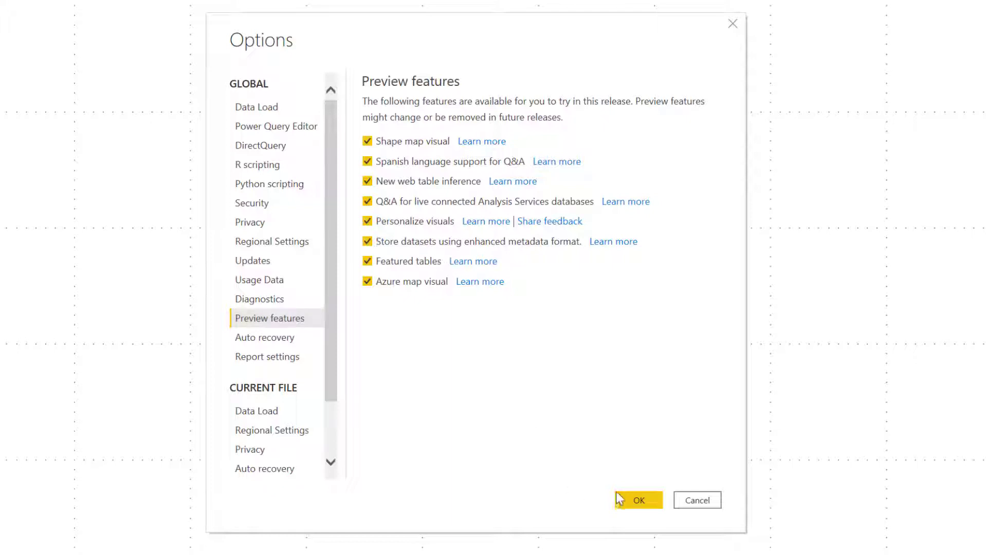
click(639, 501)
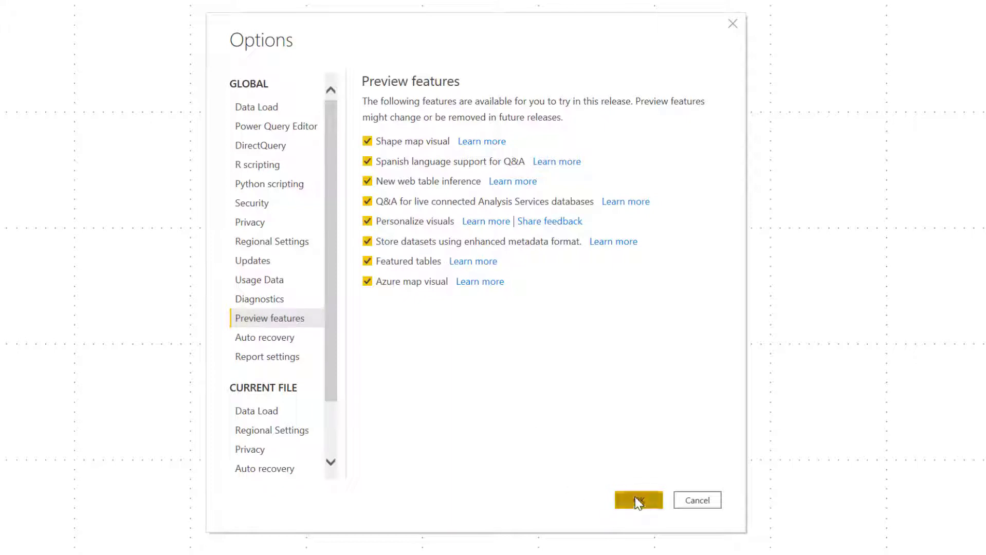
click(638, 501)
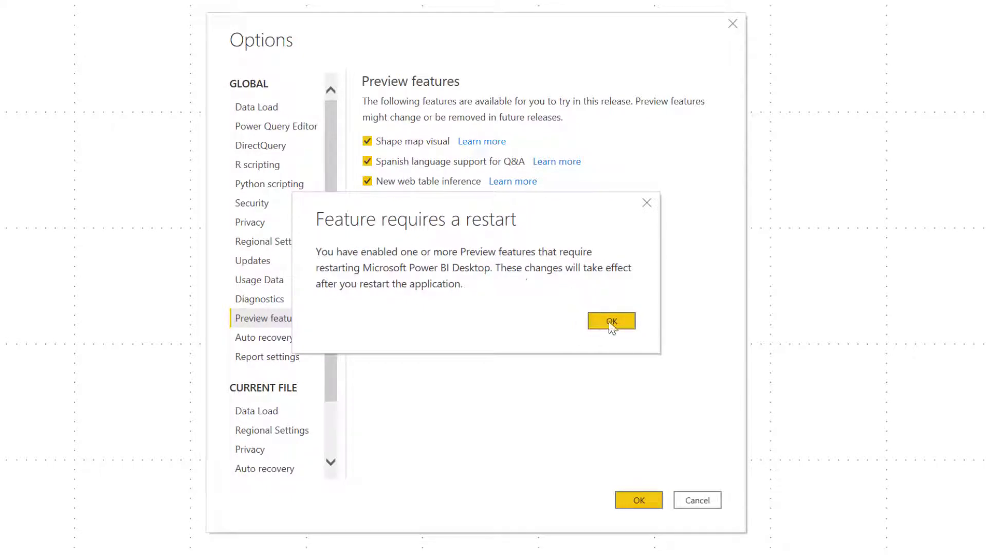
click(611, 321)
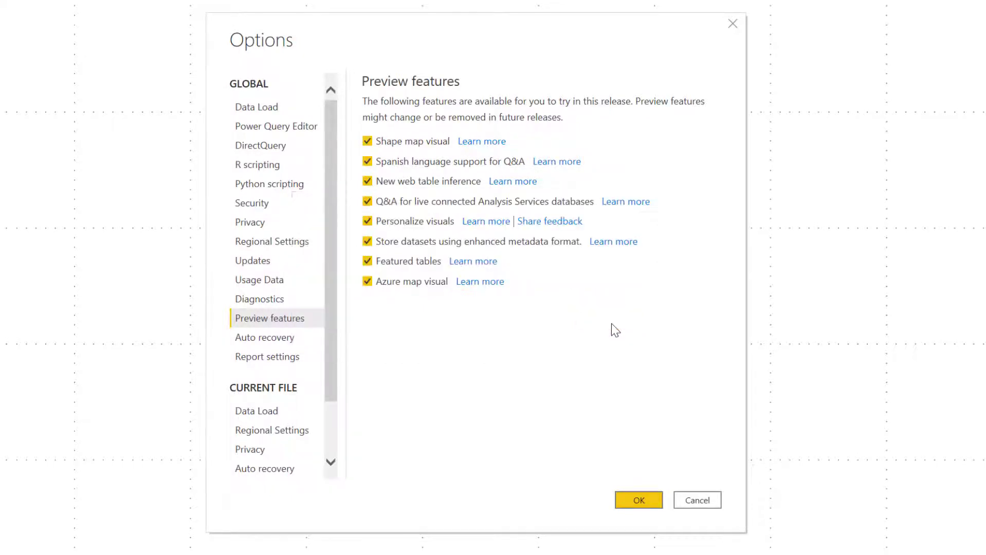
click(638, 500)
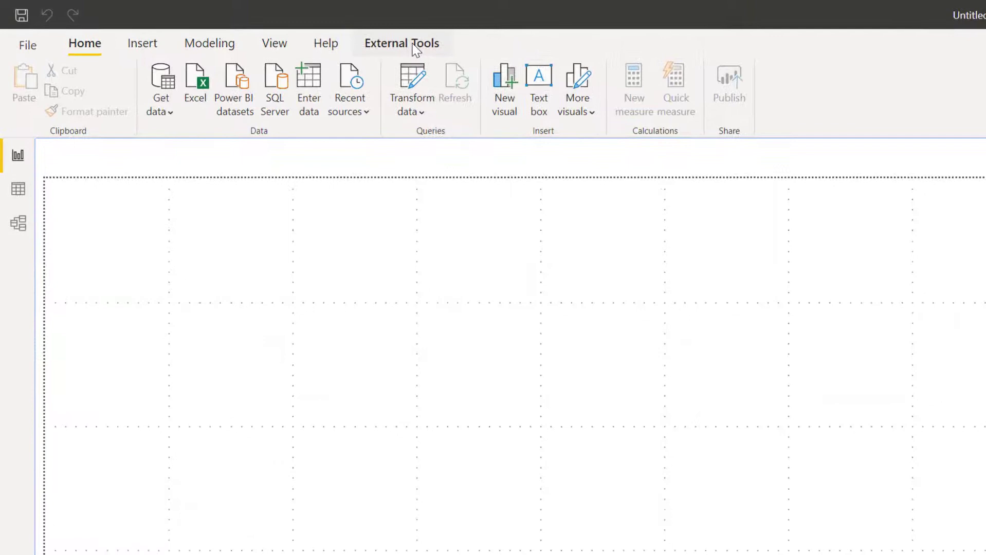
- Launch Tabular Editor from External Tools, triggering the read-only model warning
click(403, 43)
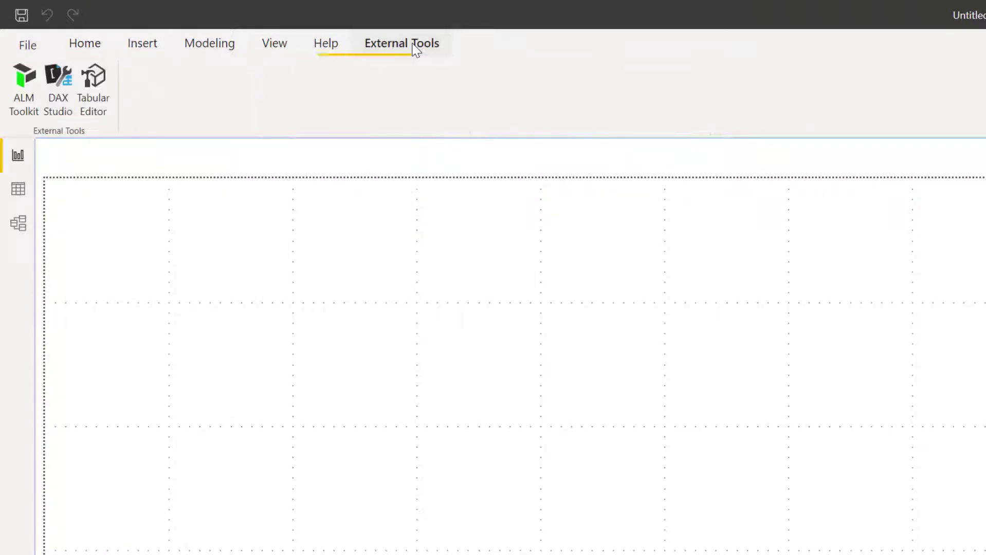
mouse_move(103, 92)
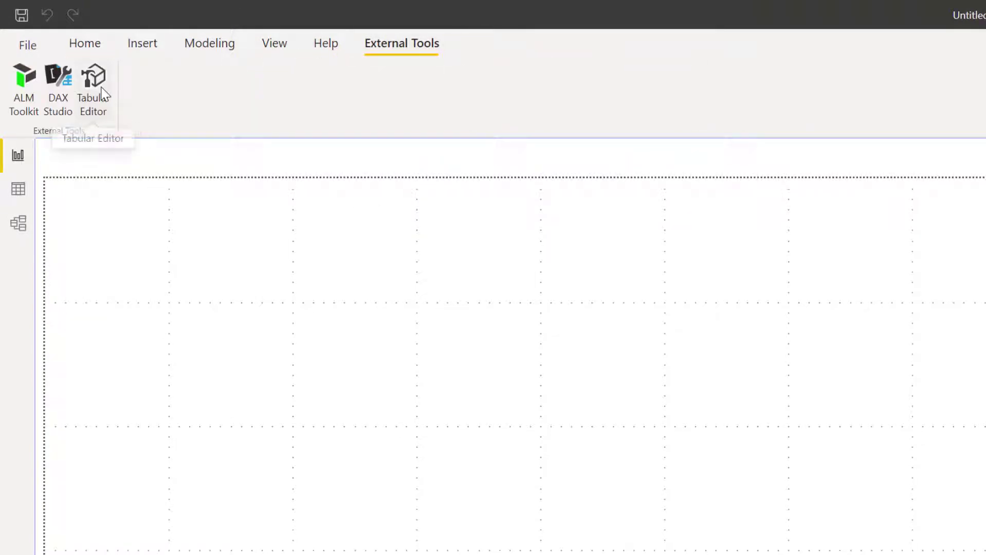
click(93, 78)
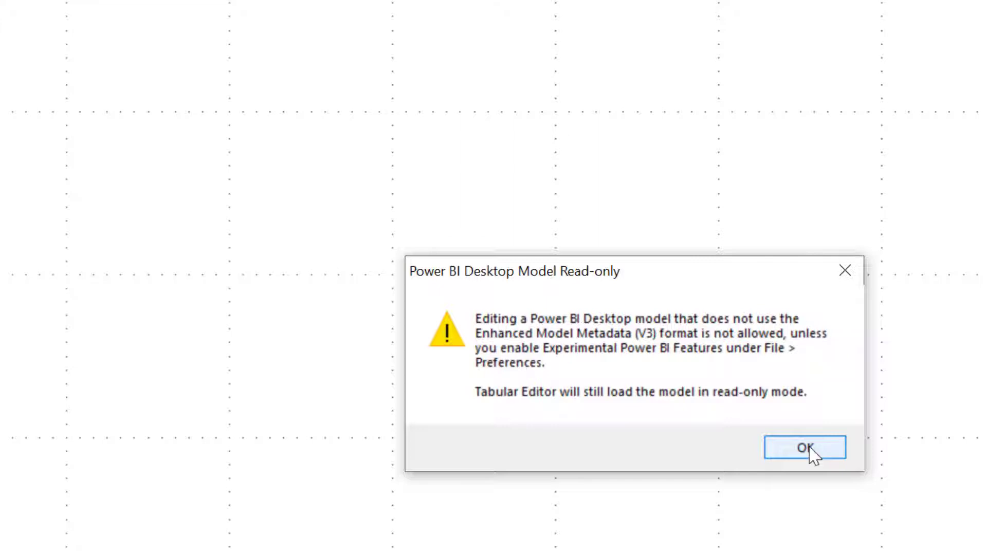
- Dismiss the warning and enable 'Allow unsupported Power BI features' and local AS change detection in Preferences
click(806, 448)
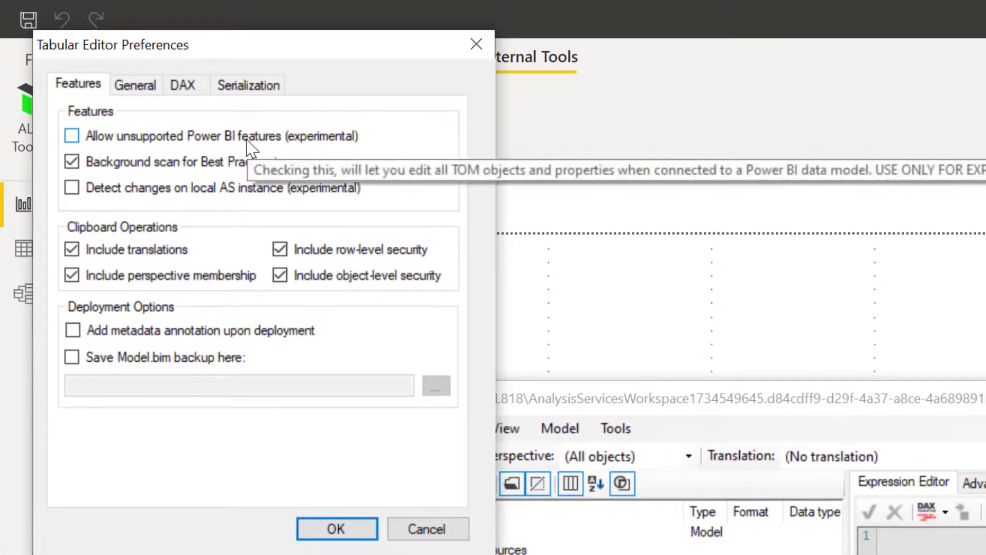
mouse_move(264, 147)
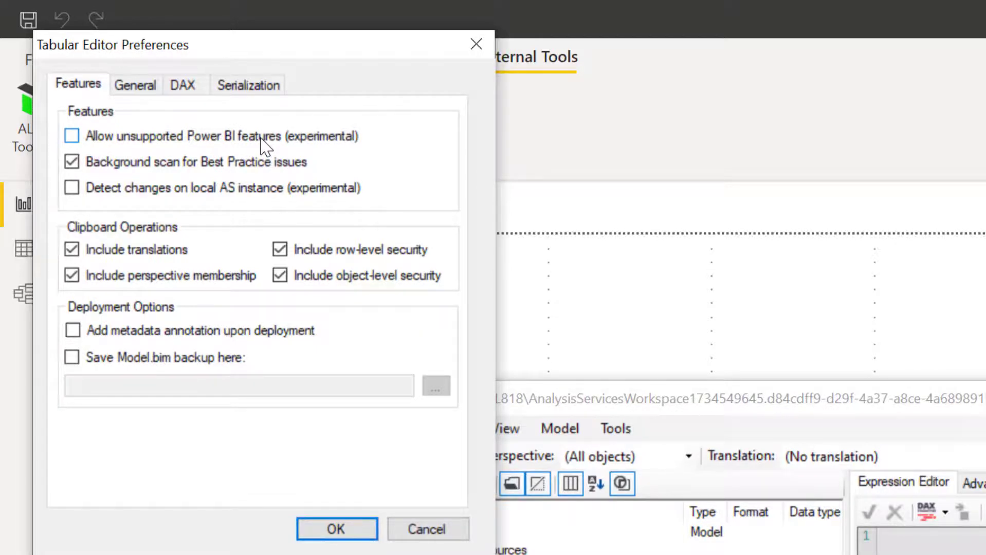
click(71, 136)
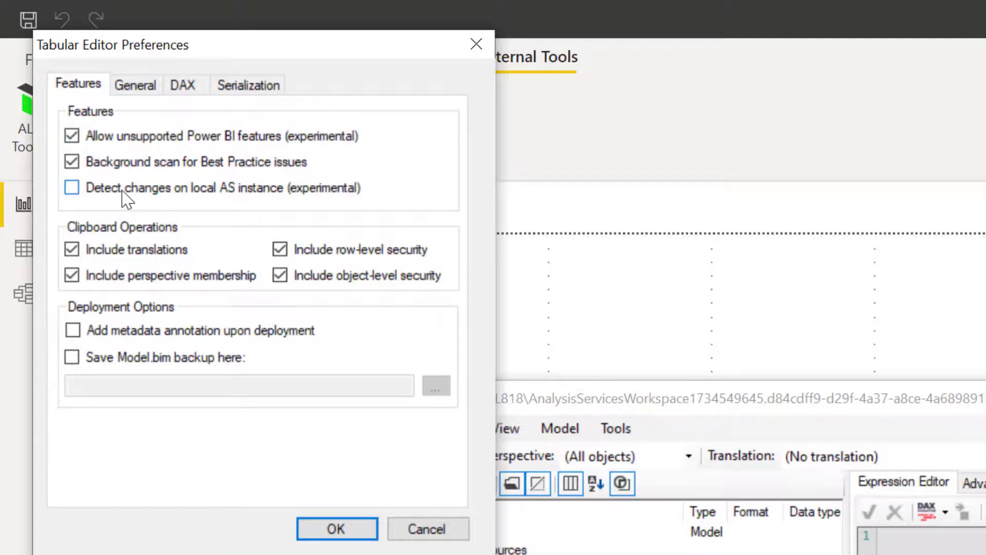
mouse_move(179, 204)
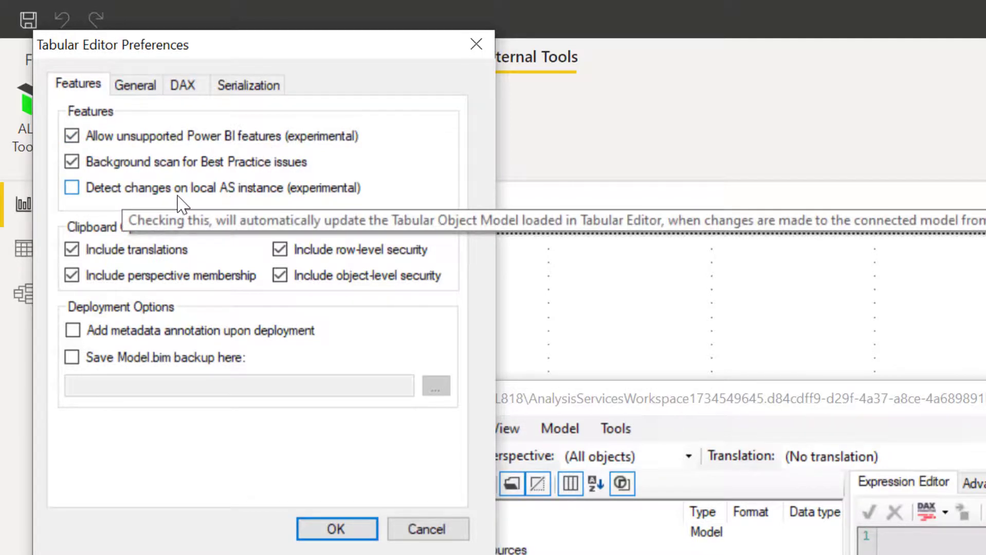
mouse_move(198, 207)
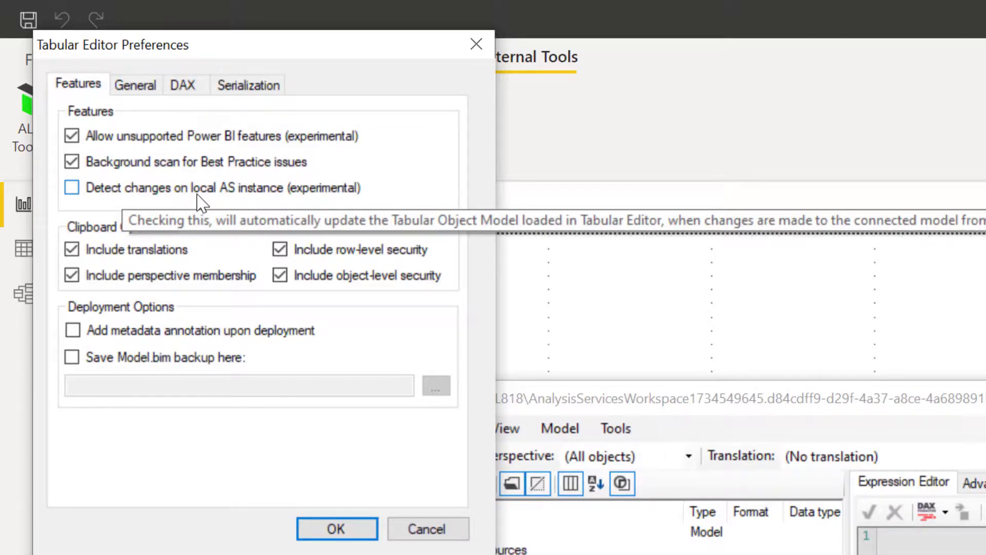
mouse_move(214, 208)
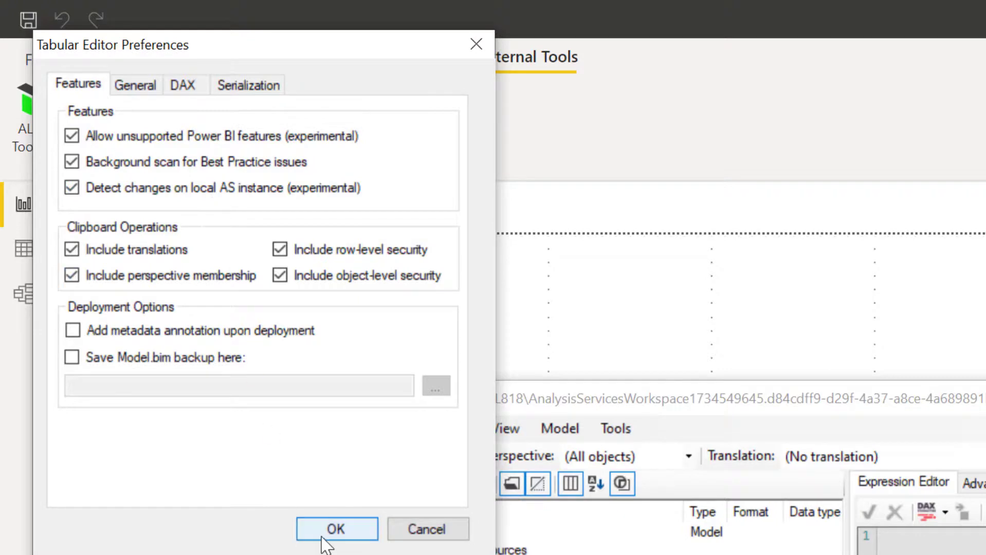
click(338, 529)
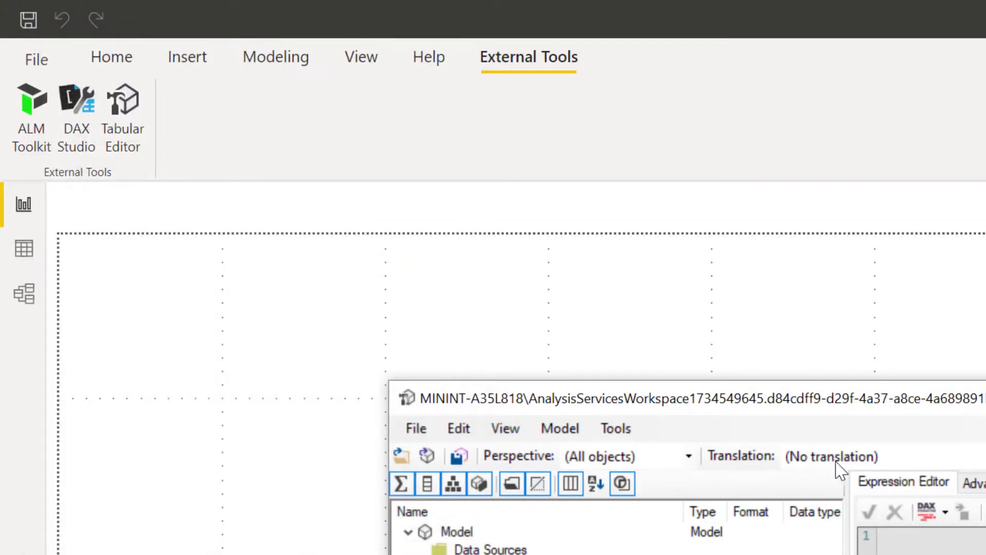